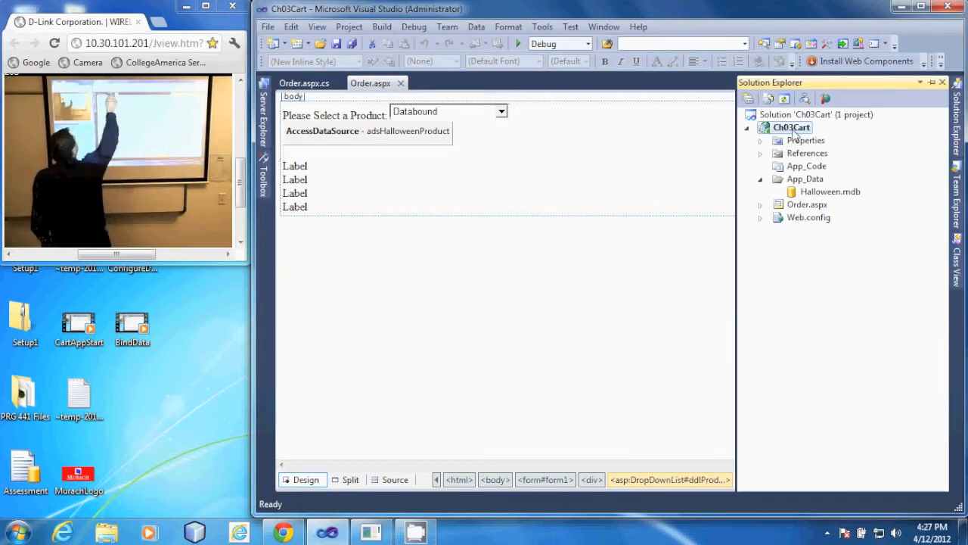
Bring up the Project menu's commands for the Ch03Cart project
click(347, 27)
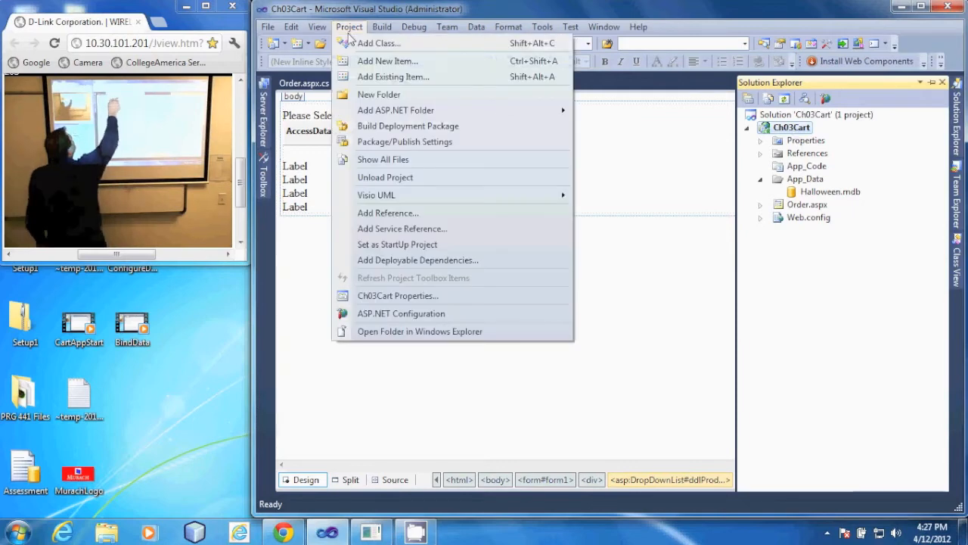
Add the existing Product.cs from the desktop's App_Code folder to Ch03Cart
click(393, 75)
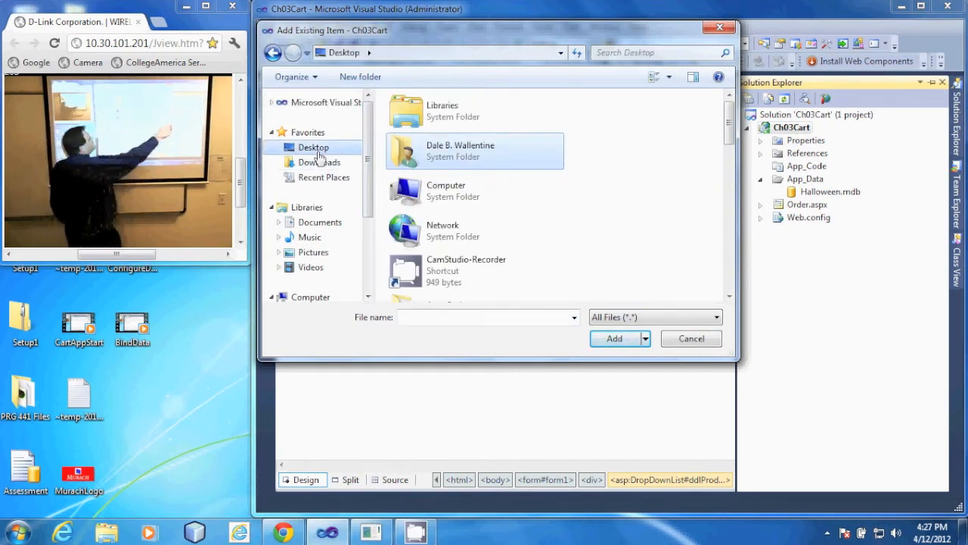
scroll(down, 3)
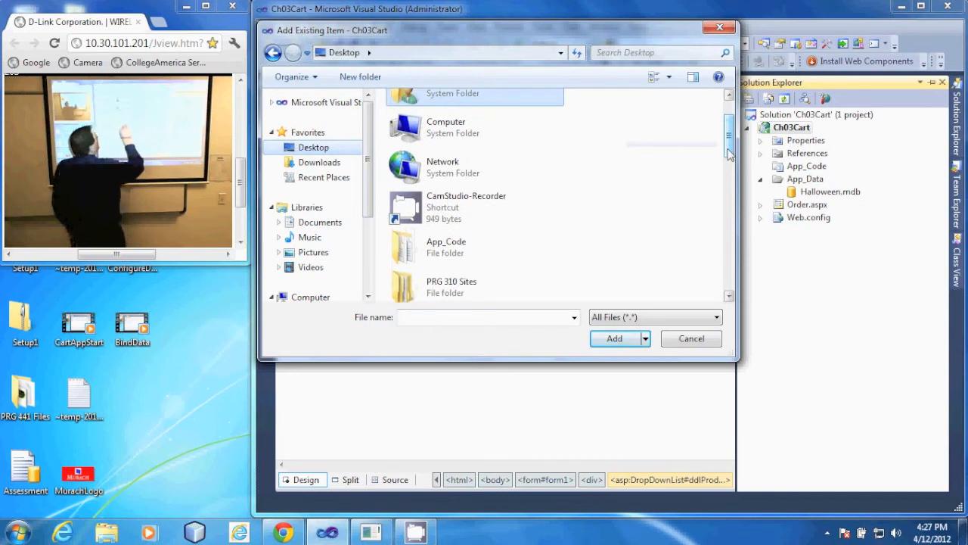
click(446, 247)
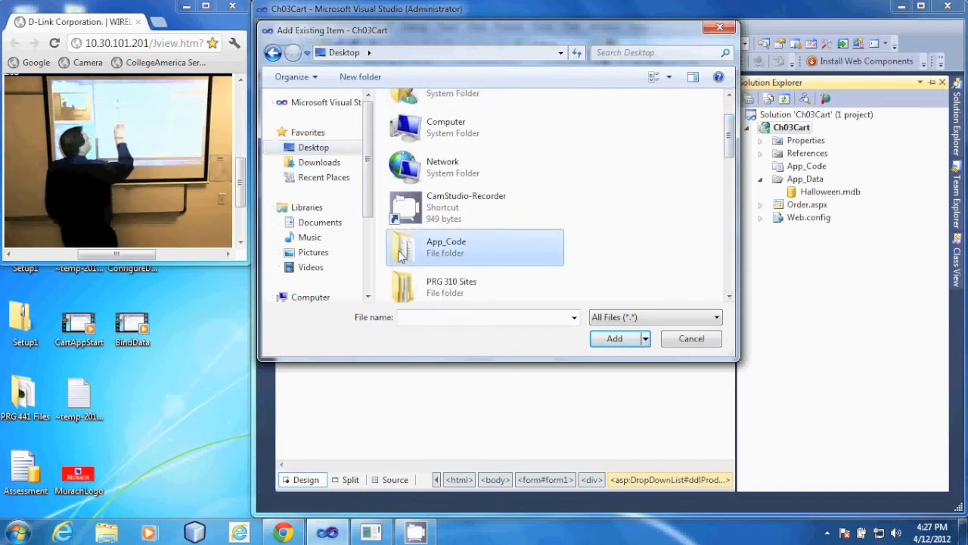
double_click(444, 246)
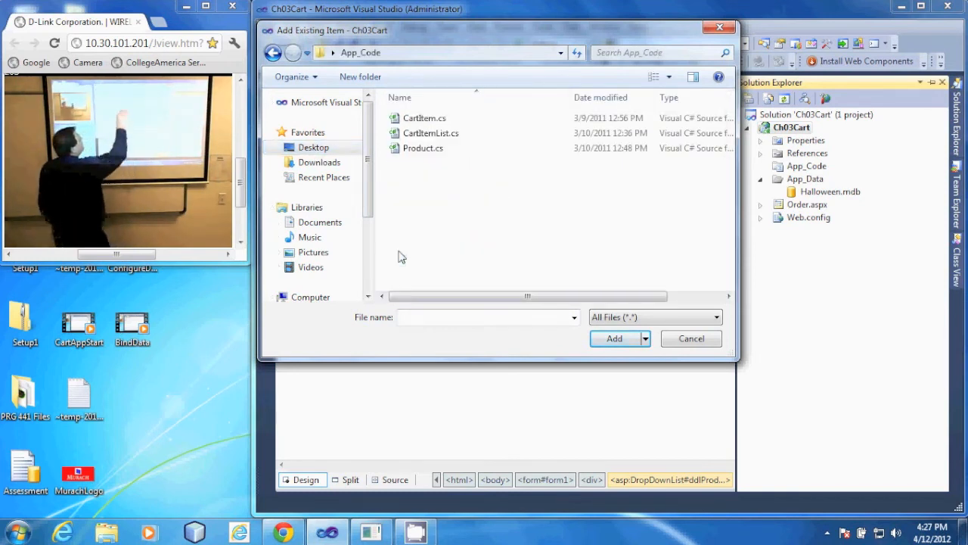
click(424, 148)
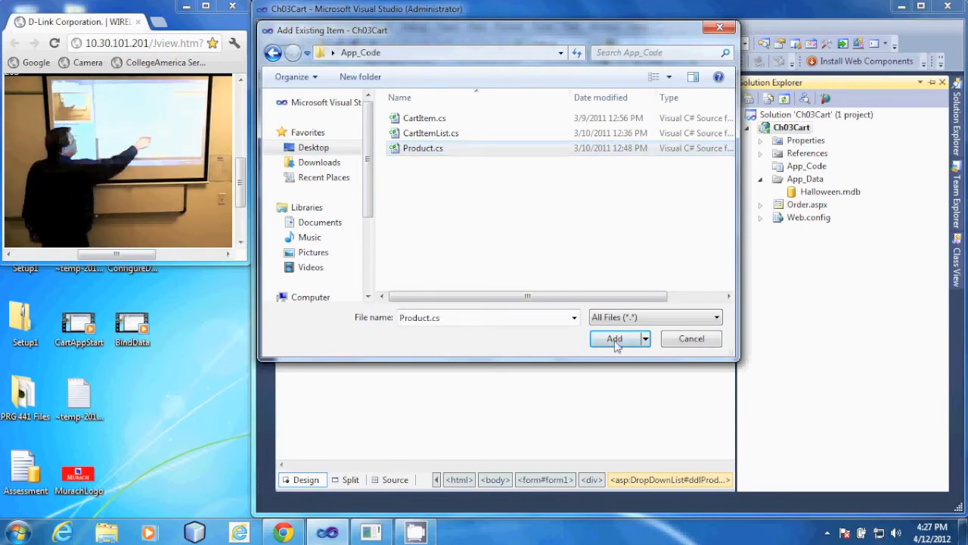
click(614, 339)
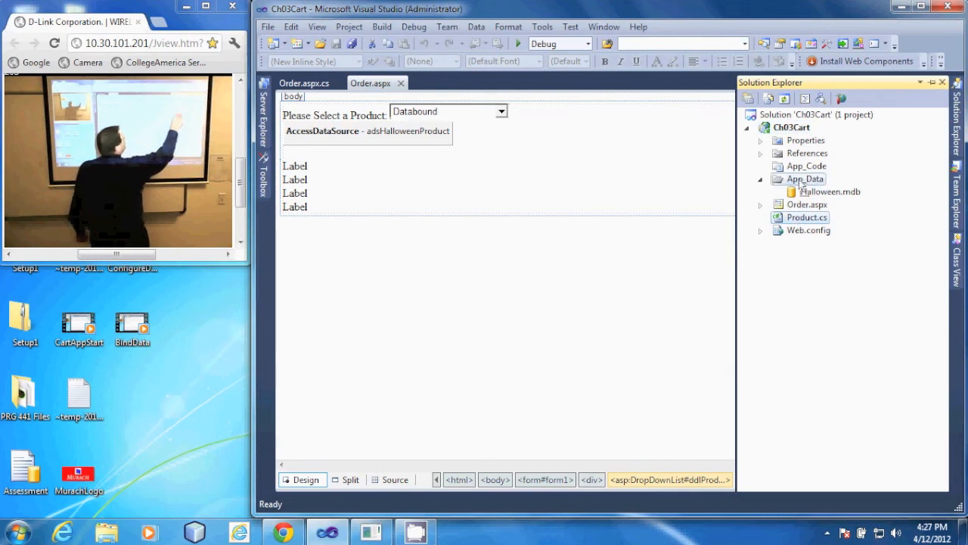
Move Product.cs into the project's App_Code folder in Solution Explorer
click(761, 165)
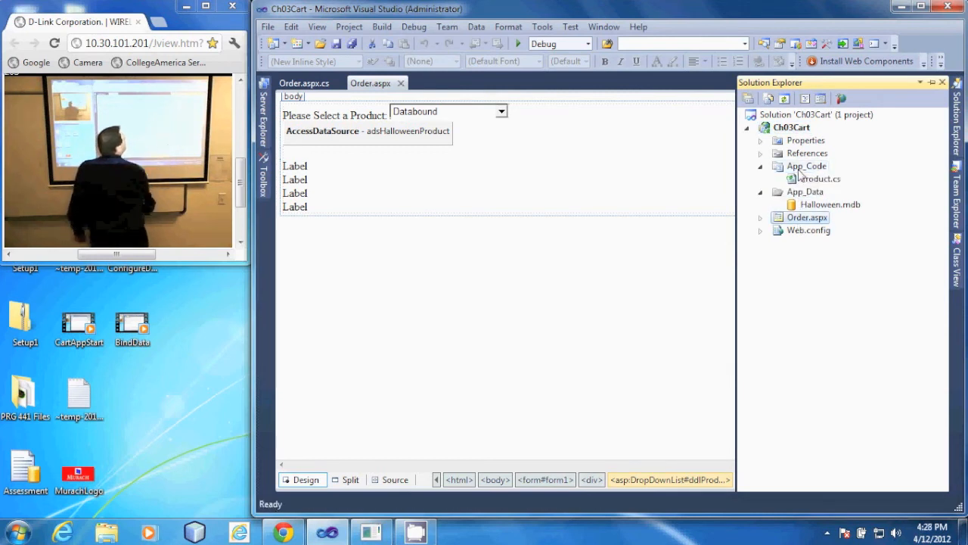